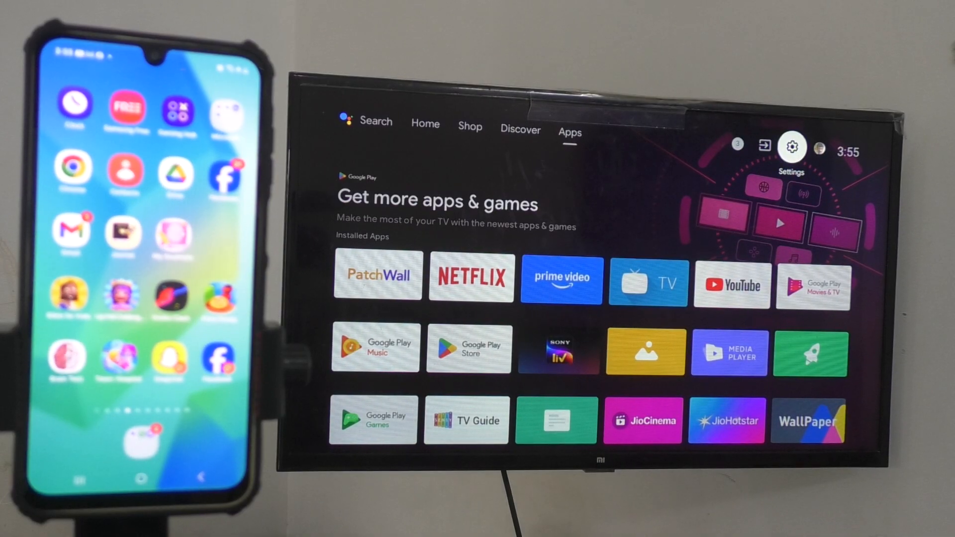
# Switch on the TV's Wi-Fi from Settings > Network & Internet so it connects to a network.
pyautogui.click(791, 146)
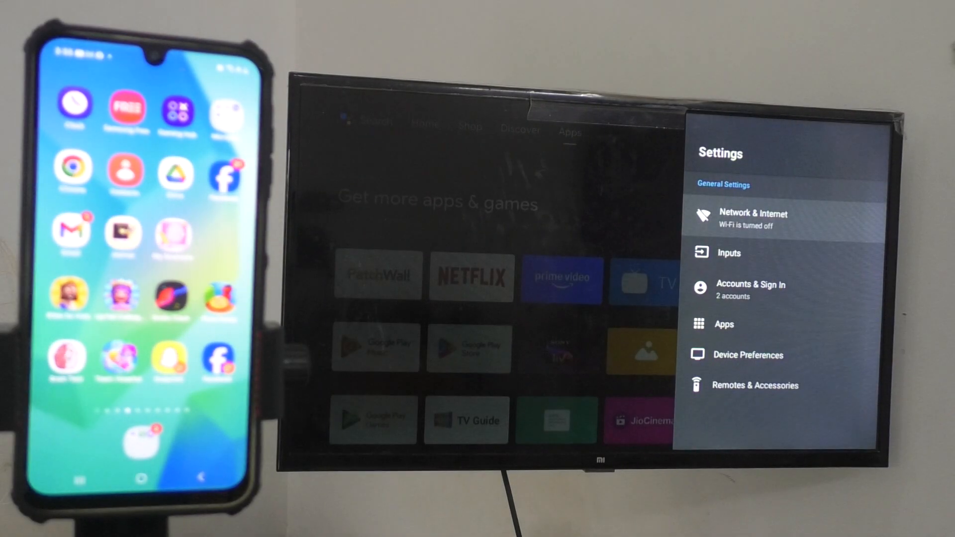
pyautogui.click(753, 218)
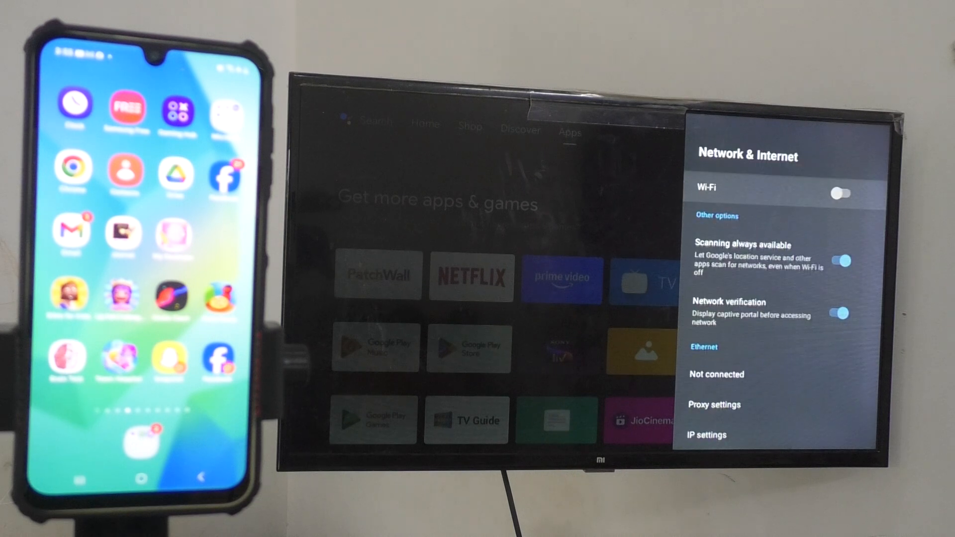
pyautogui.click(841, 193)
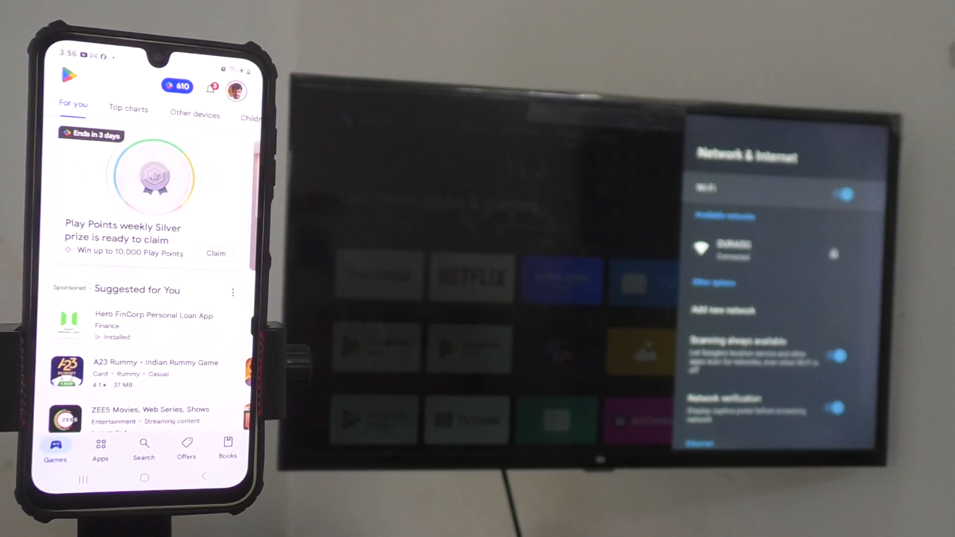
# Search Play Store for 'google home app' and launch the installed Google Home app.
pyautogui.click(100, 444)
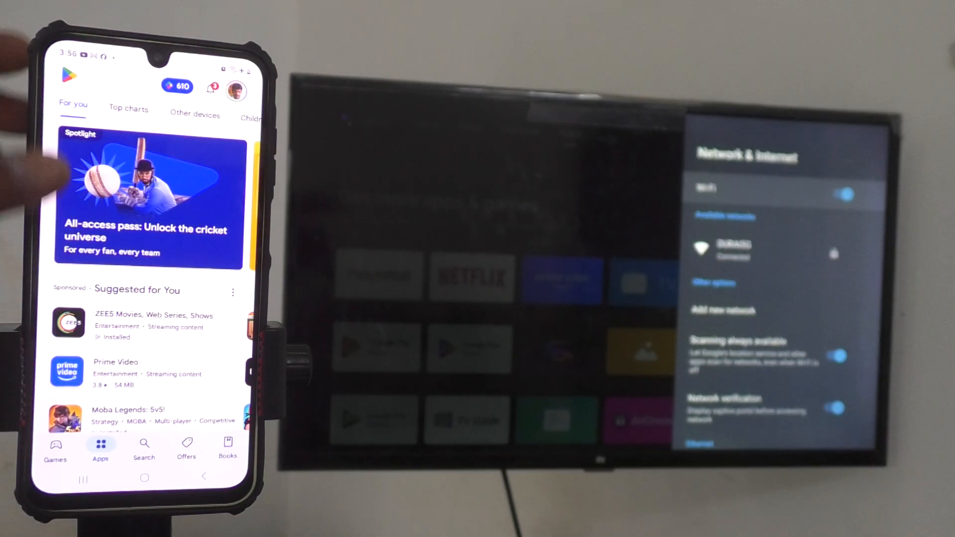
pyautogui.click(143, 444)
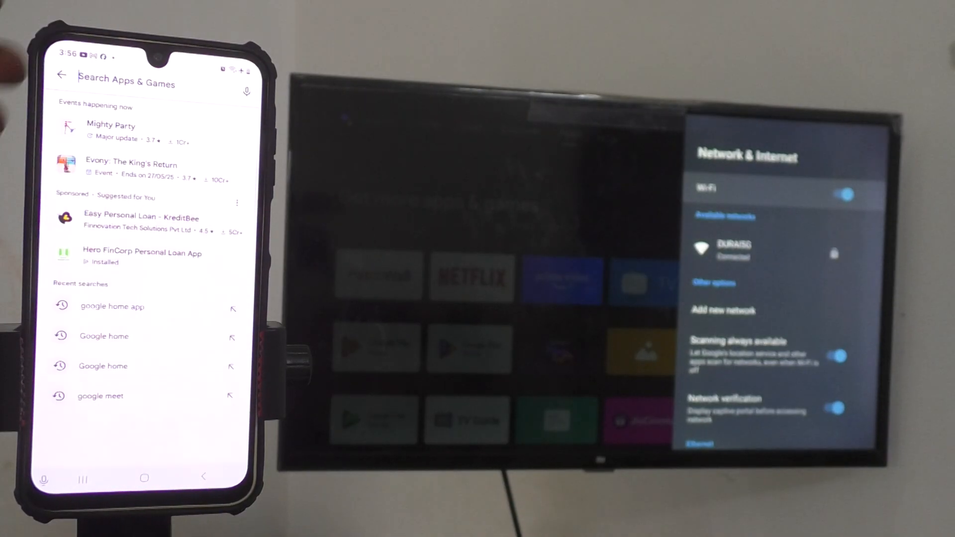
pyautogui.write('g')
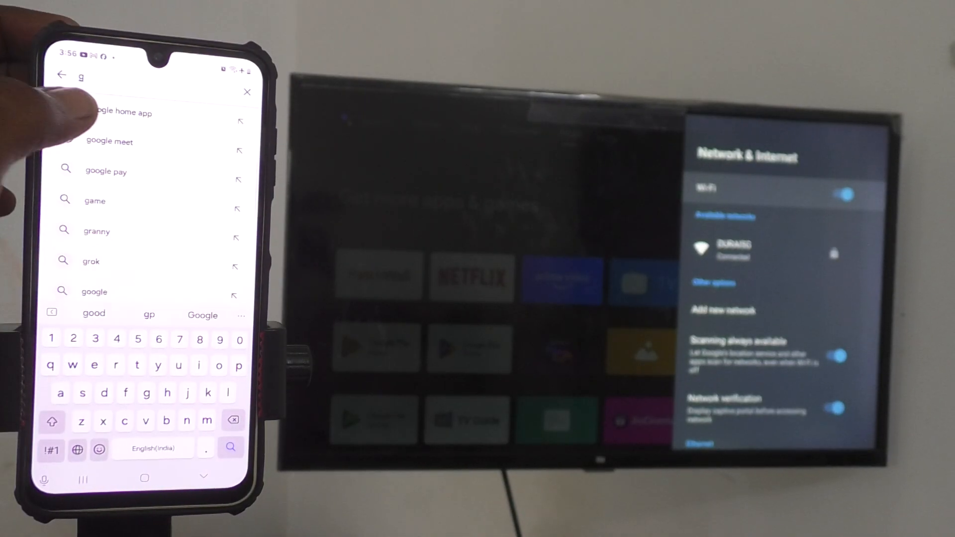
pyautogui.click(128, 112)
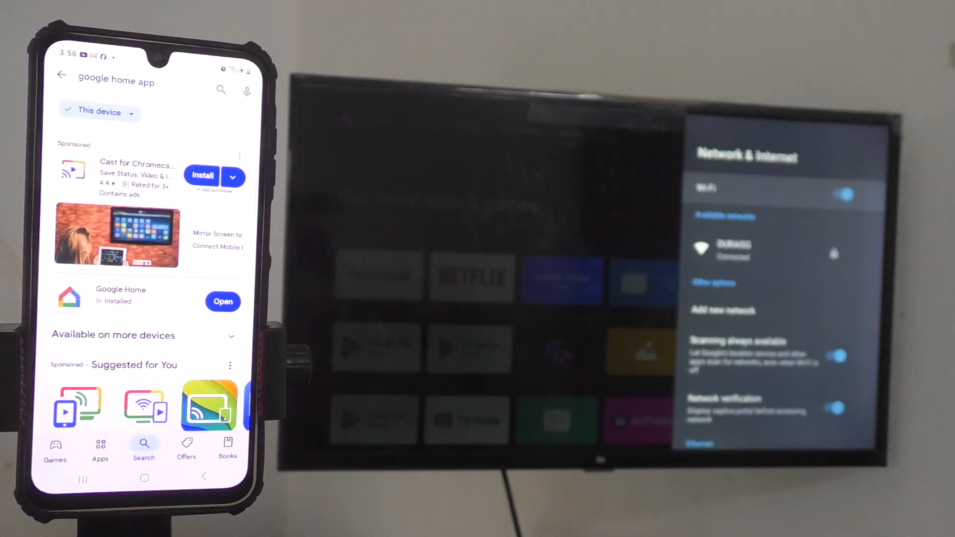
pyautogui.click(223, 301)
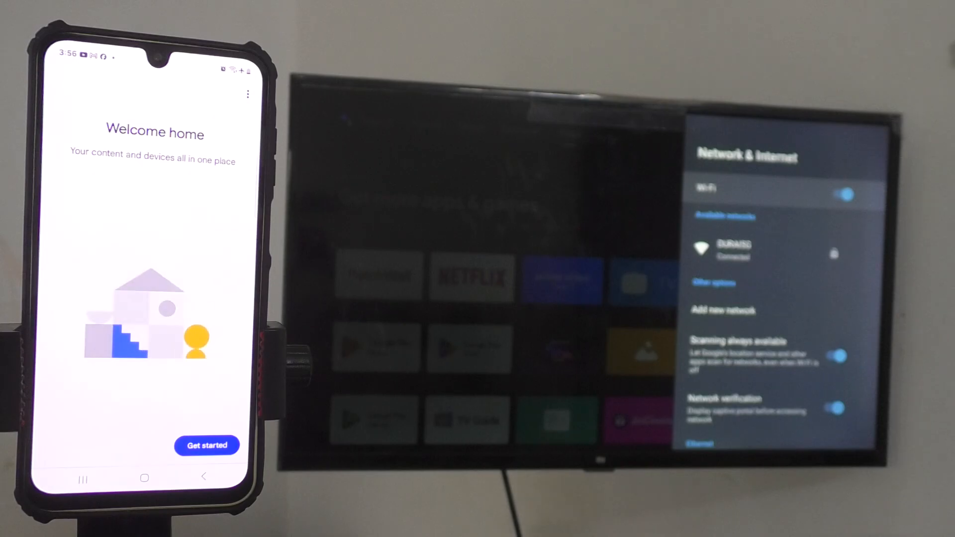
# Begin Google Home setup, pass notifications and confirm the account to use.
pyautogui.click(207, 446)
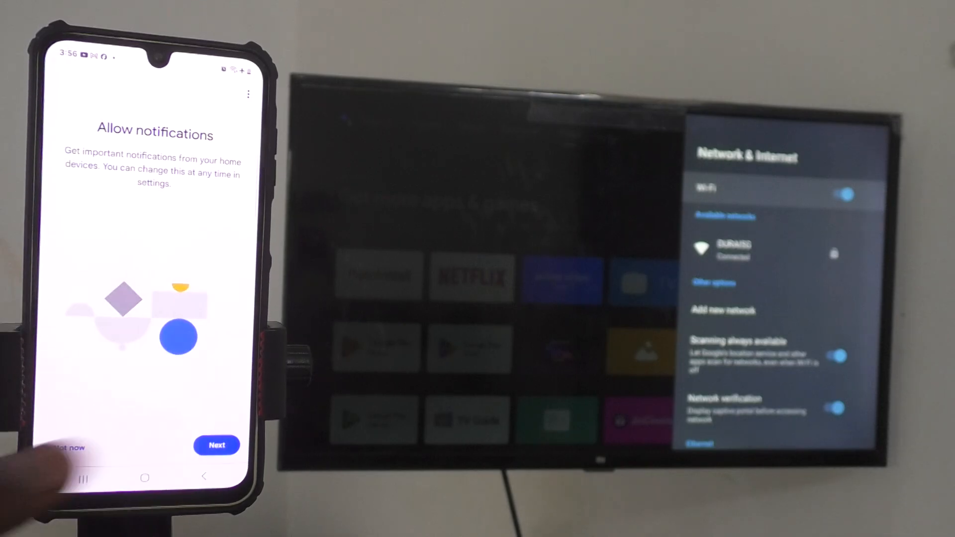
pyautogui.click(216, 446)
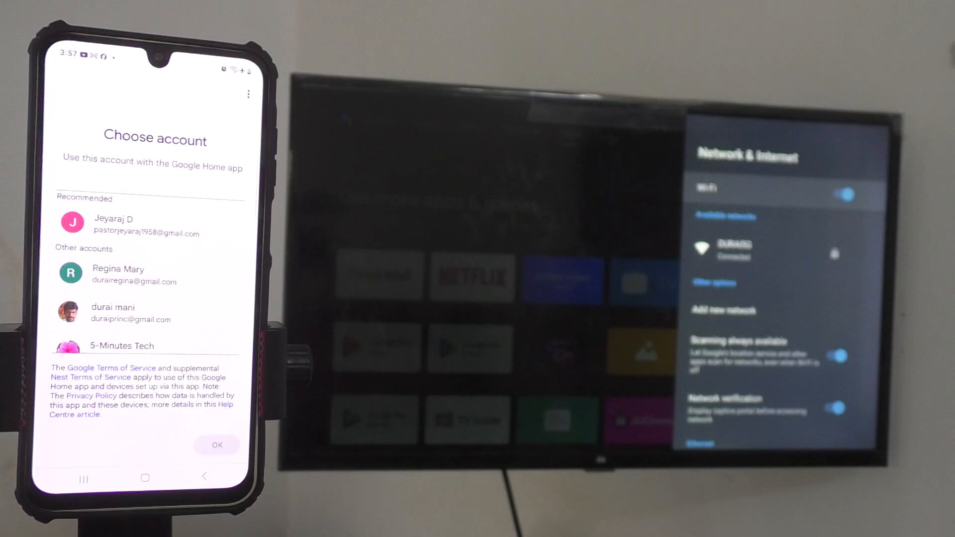
pyautogui.click(71, 312)
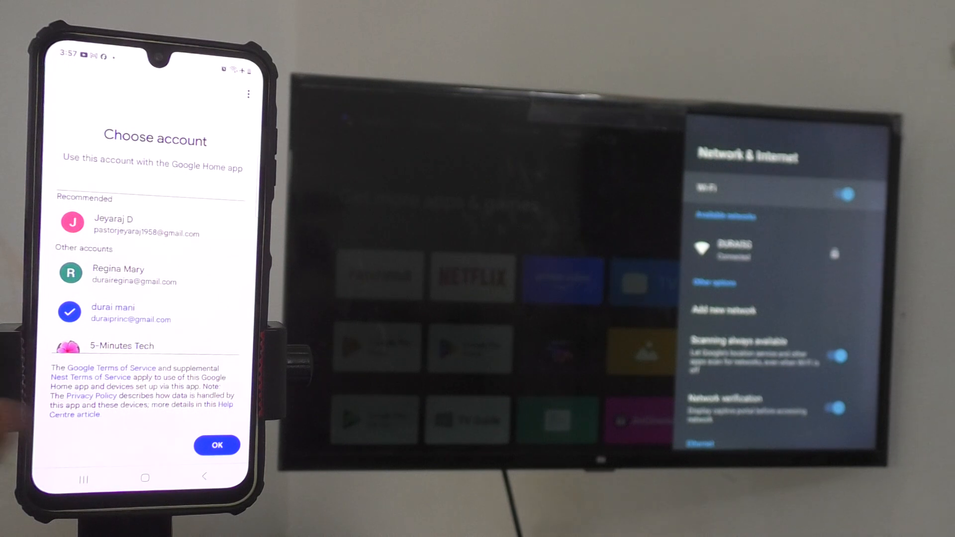
pyautogui.click(218, 445)
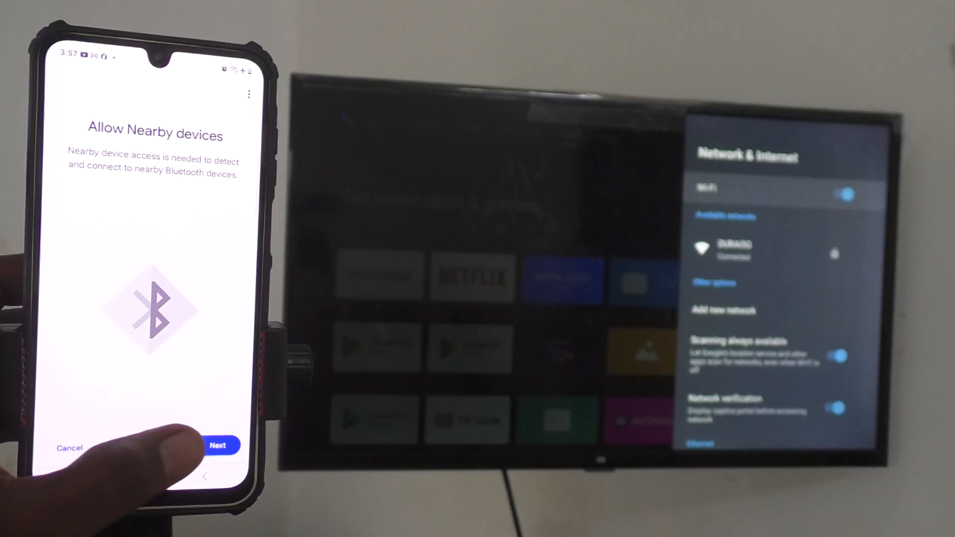
# Grant nearby-devices and location permissions, then show the home's Devices list with the Android TV.
pyautogui.click(218, 446)
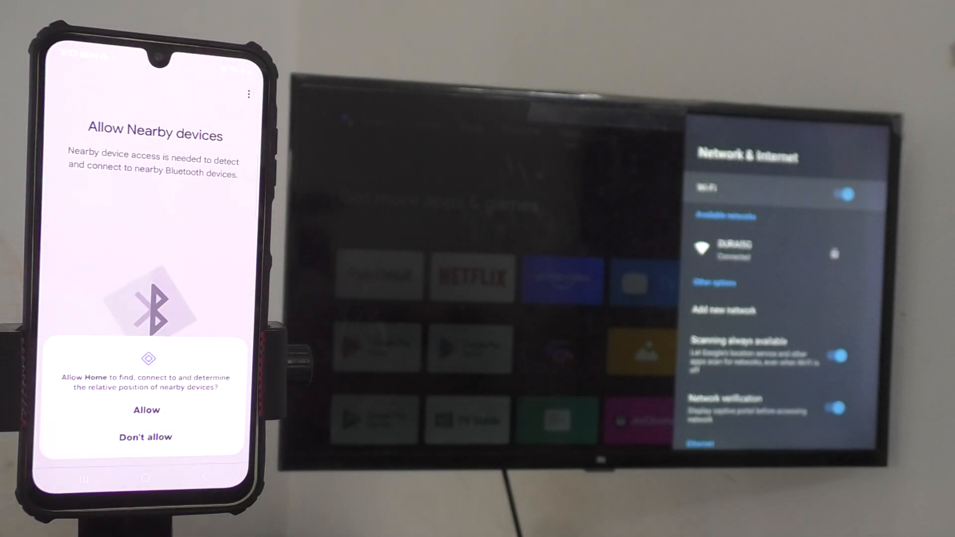
pyautogui.click(147, 409)
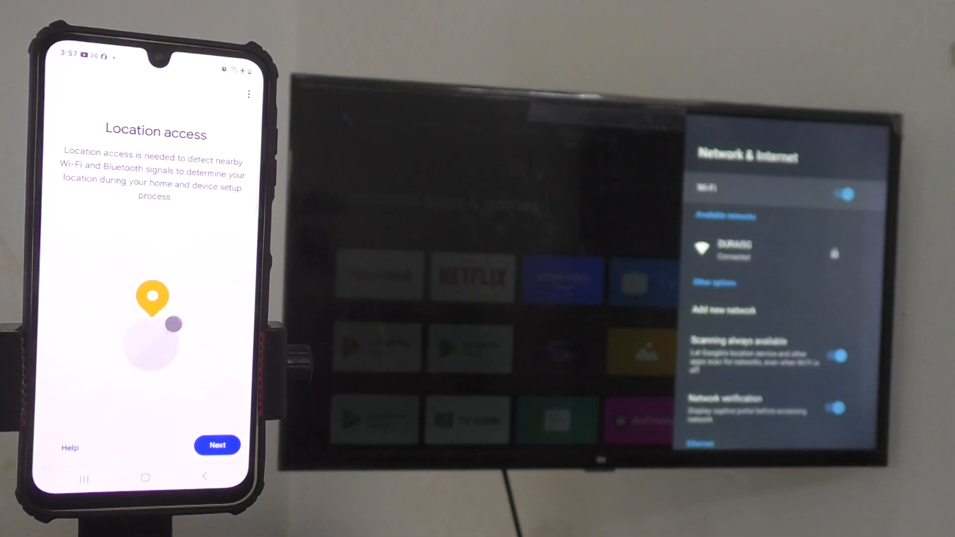
pyautogui.click(218, 445)
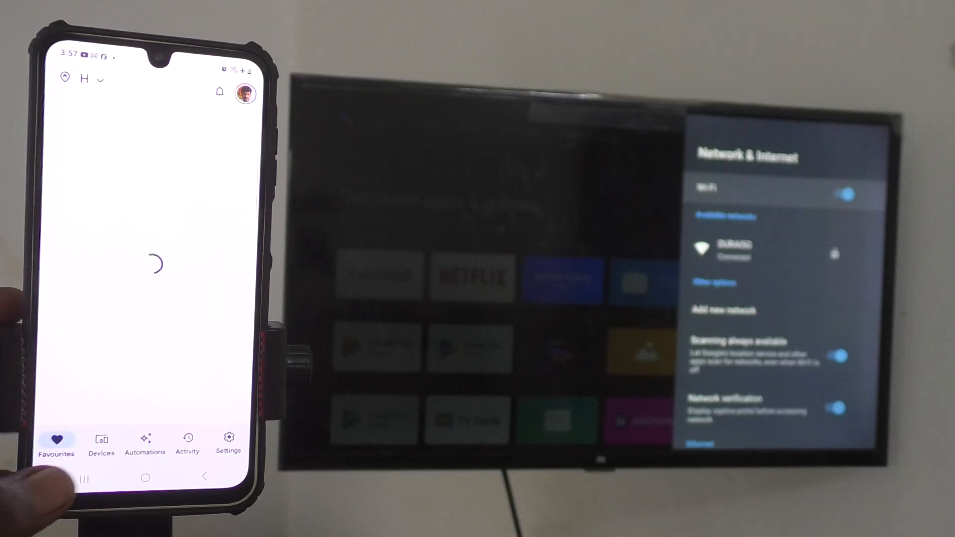
pyautogui.click(102, 442)
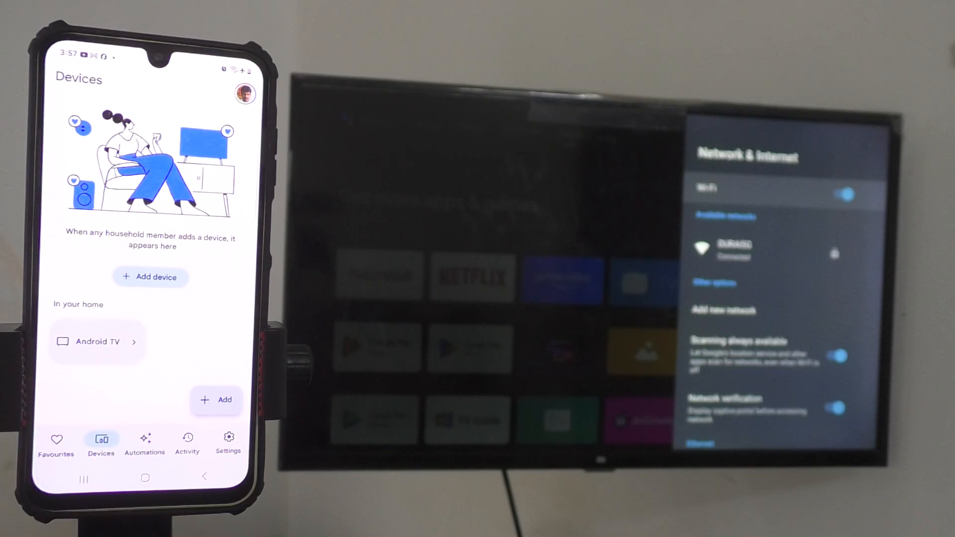
# Choose Android TV, Cast my screen and confirm Start now to mirror the phone onto the TV.
pyautogui.click(97, 342)
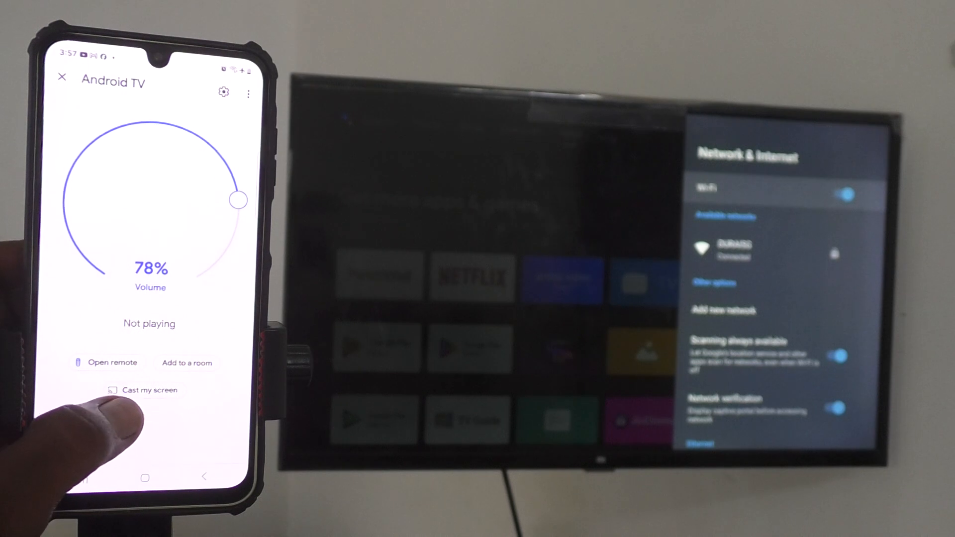
pyautogui.click(148, 390)
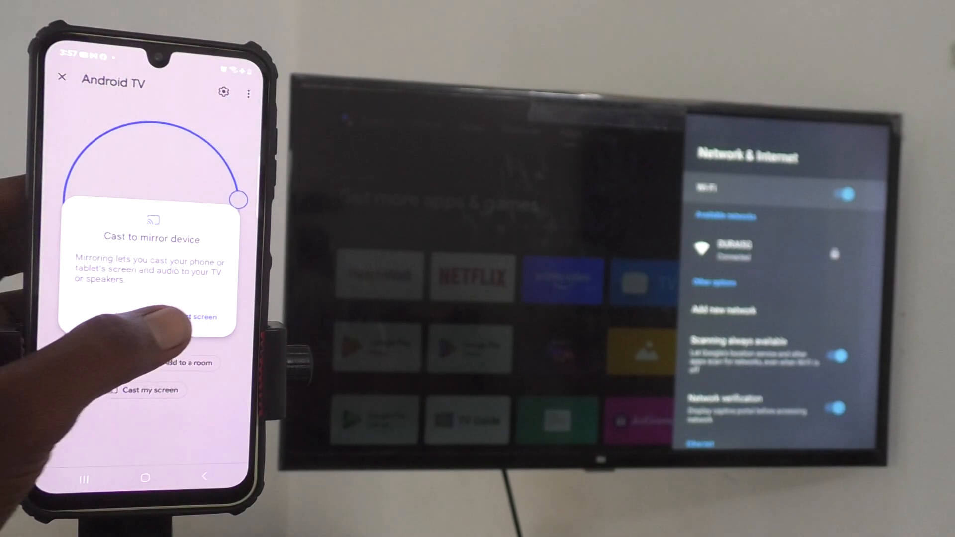
pyautogui.click(151, 390)
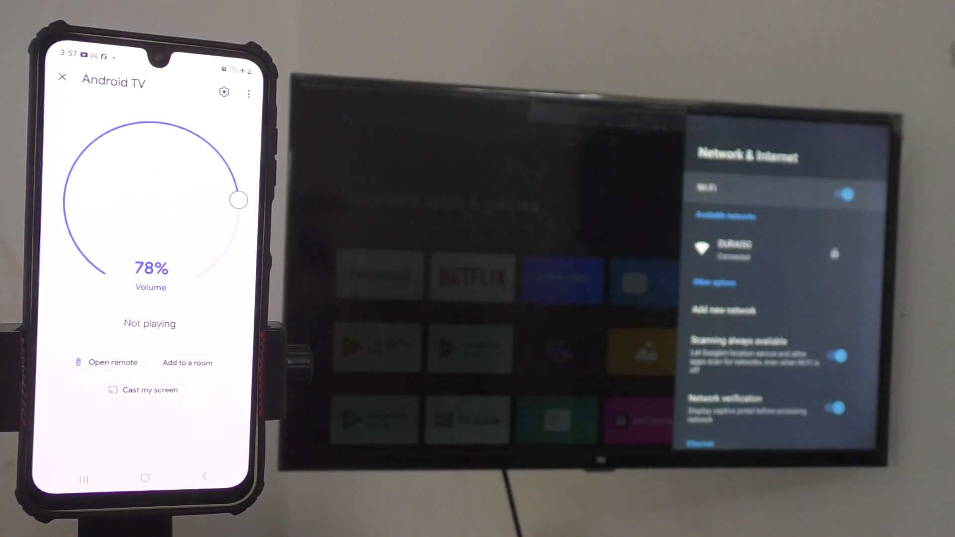
pyautogui.click(151, 390)
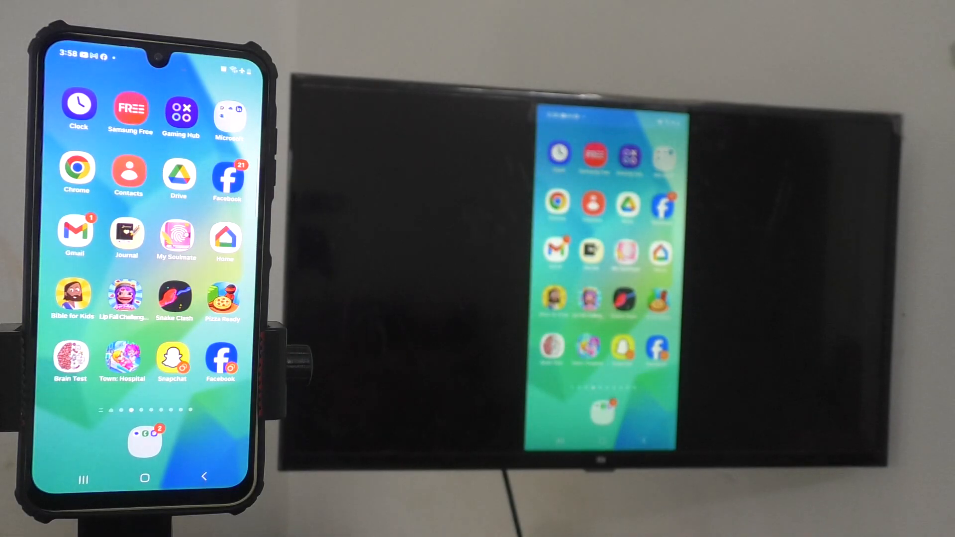
# Show the Gmail inbox on the phone so it appears mirrored on the Android TV.
pyautogui.click(76, 232)
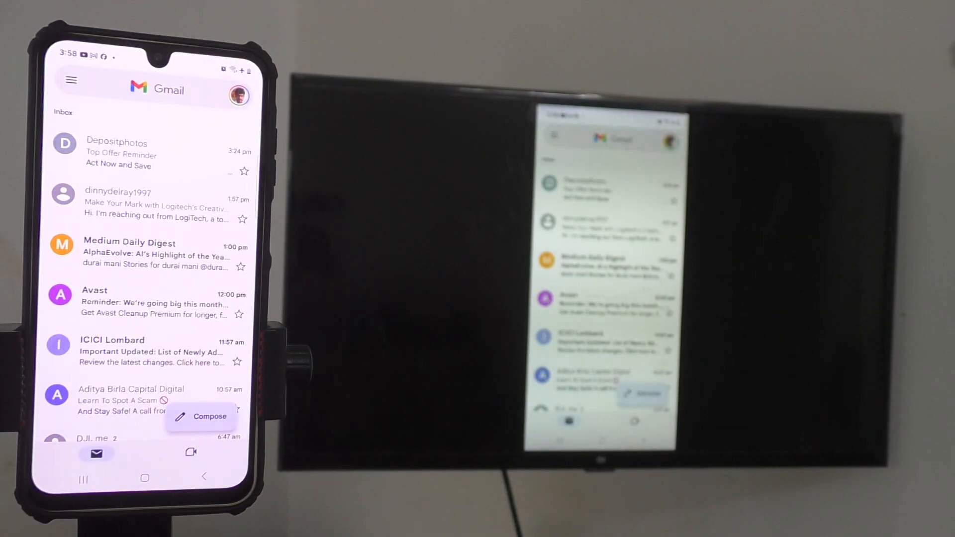
pyautogui.click(161, 84)
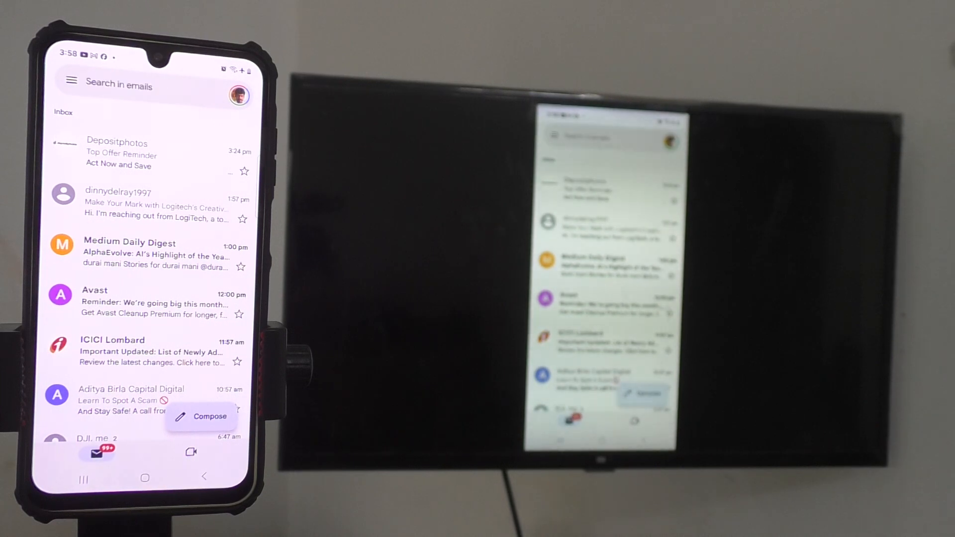